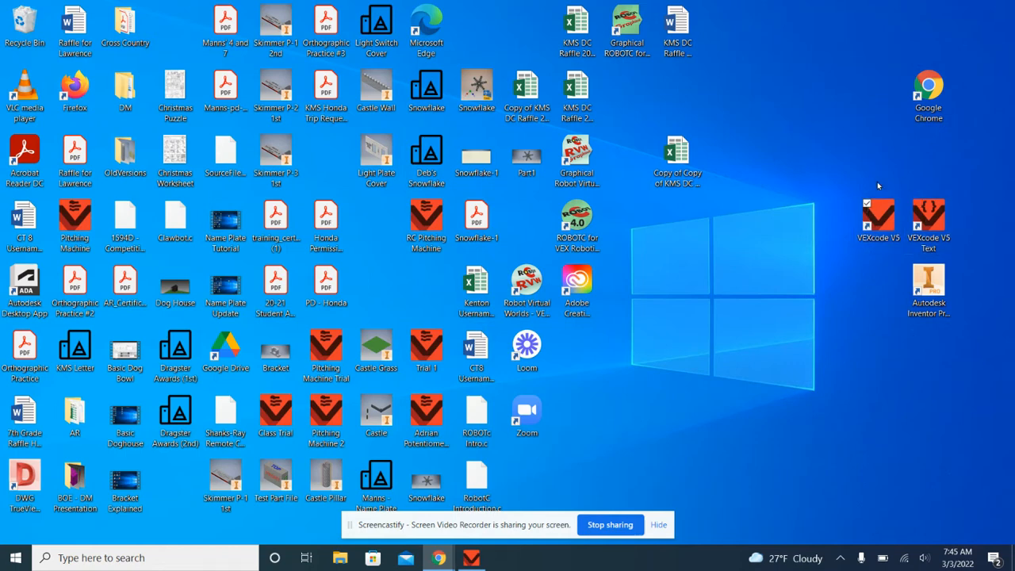
Launch VEXcode V5 from the desktop shortcut and dismiss the update notice
click(876, 218)
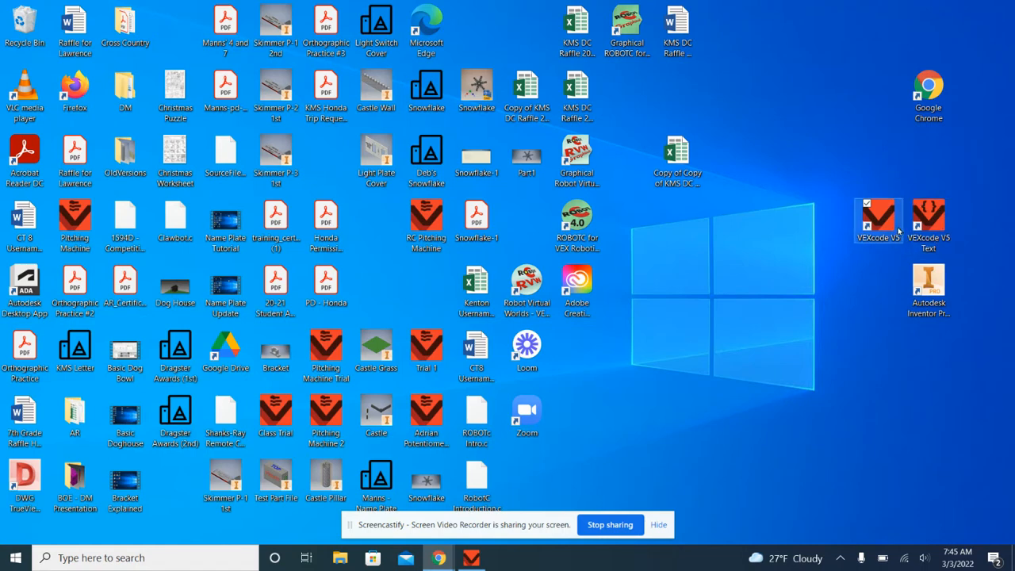
mouse_move(904, 244)
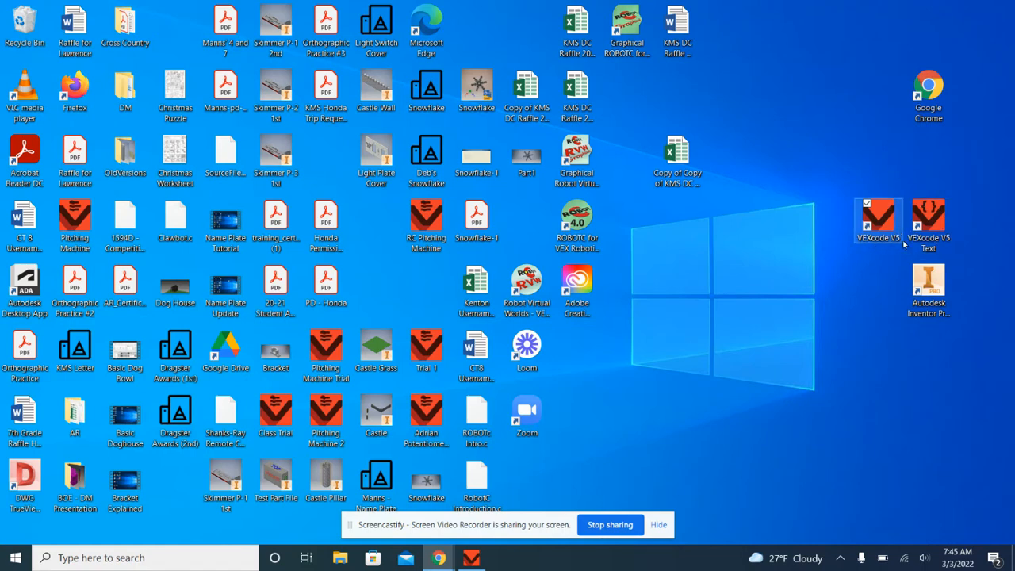
click(930, 225)
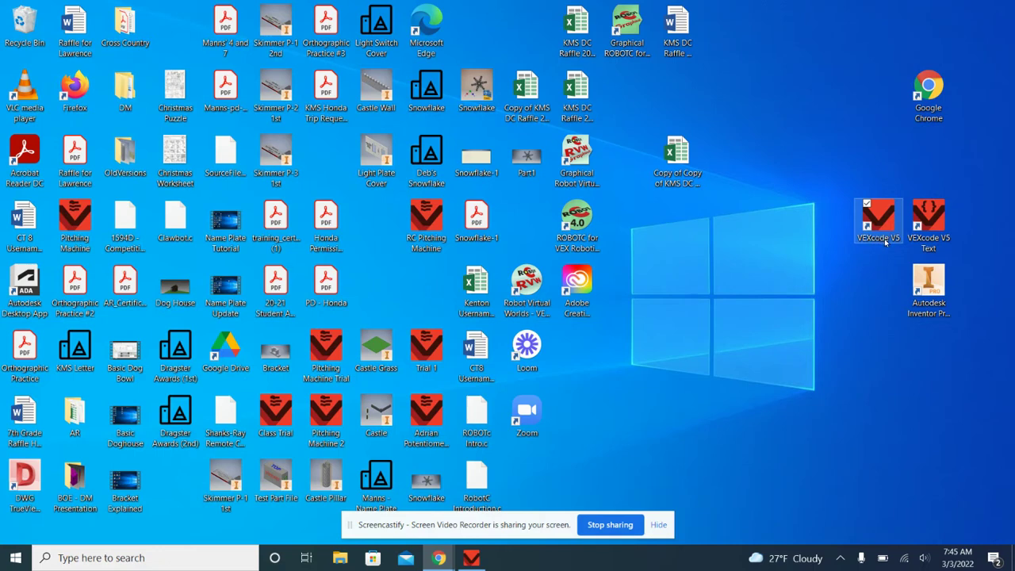
mouse_move(884, 226)
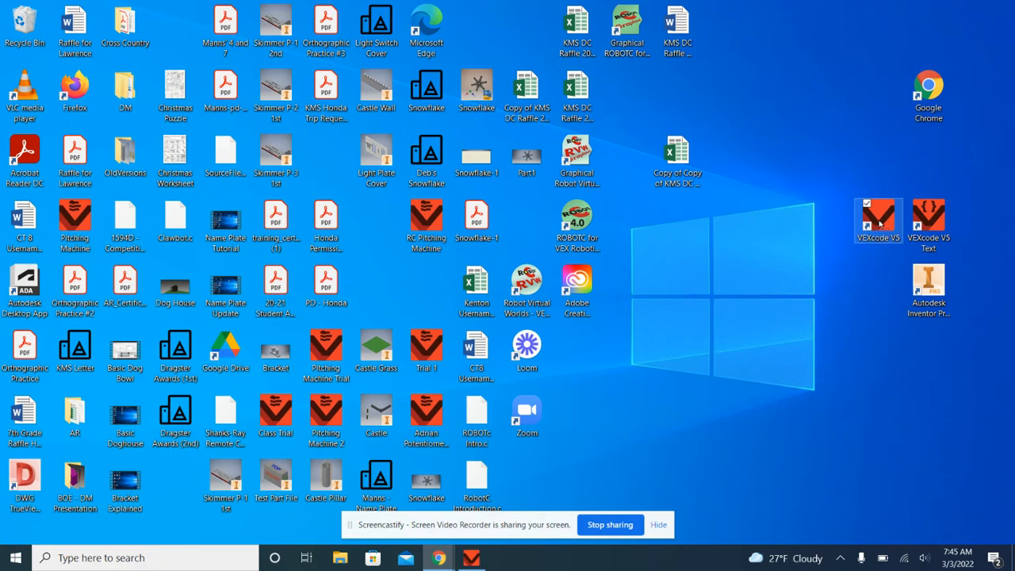
mouse_move(533, 535)
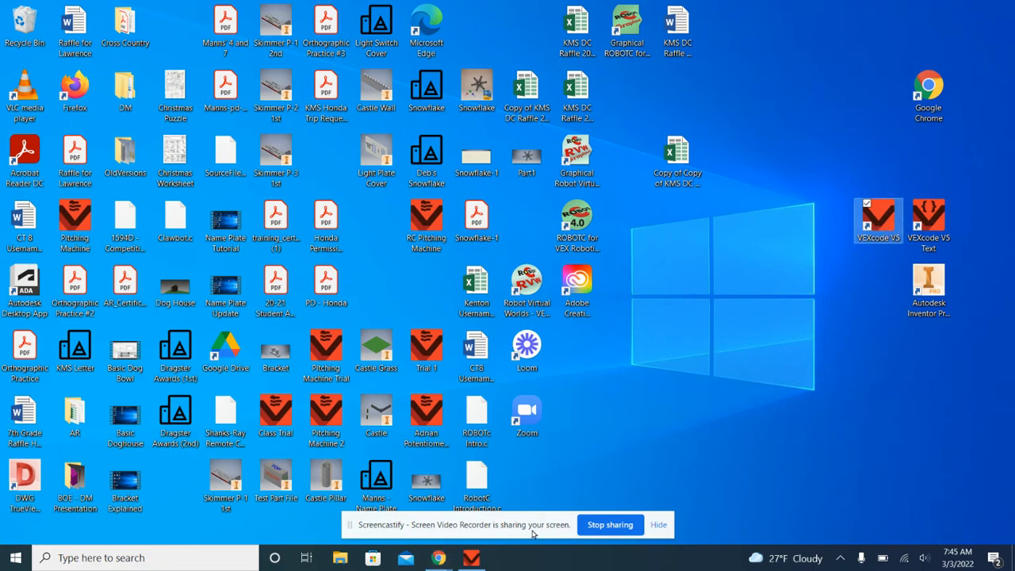
double_click(875, 219)
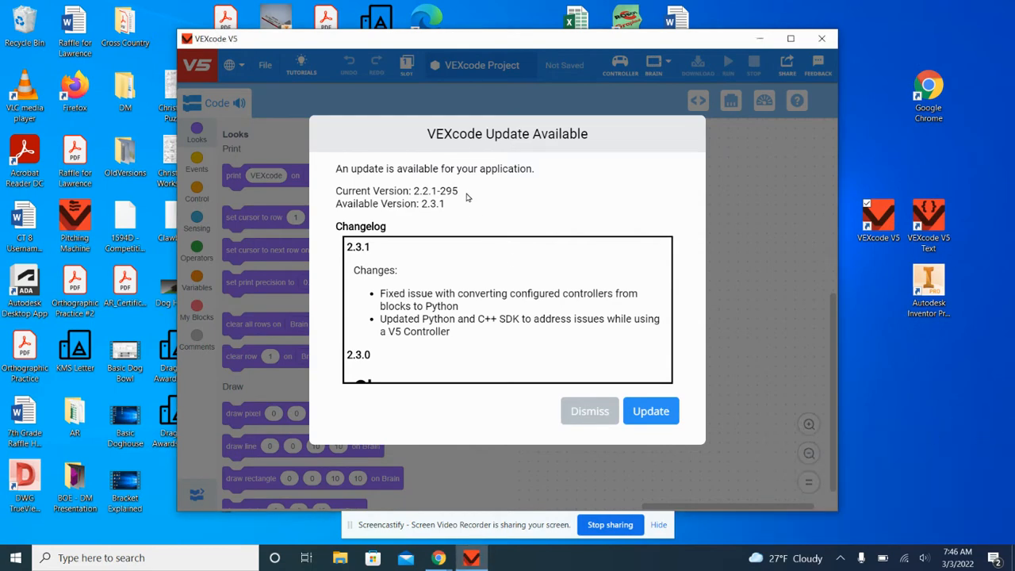
click(590, 411)
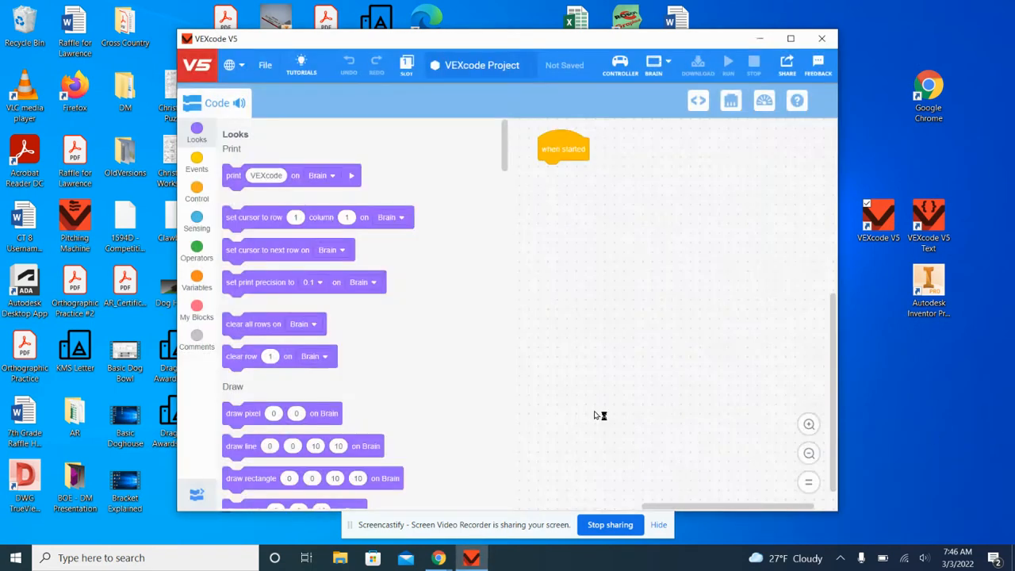
mouse_move(767, 62)
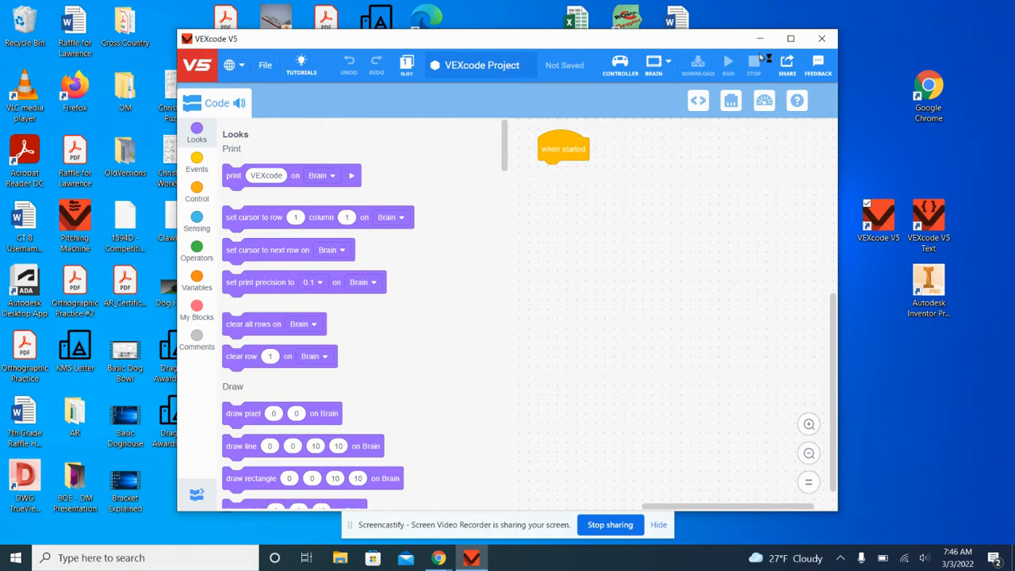
click(788, 38)
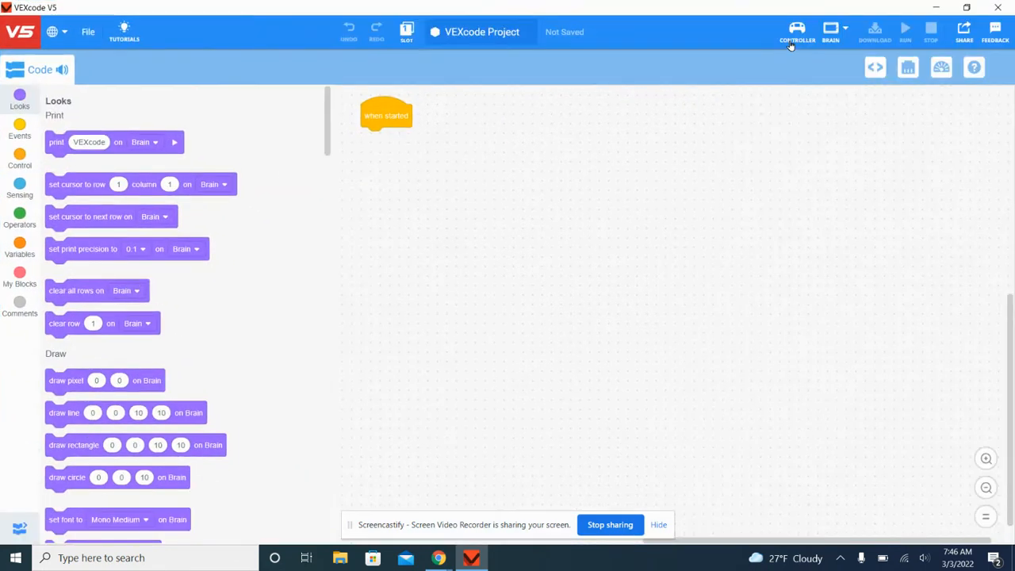
mouse_move(263, 236)
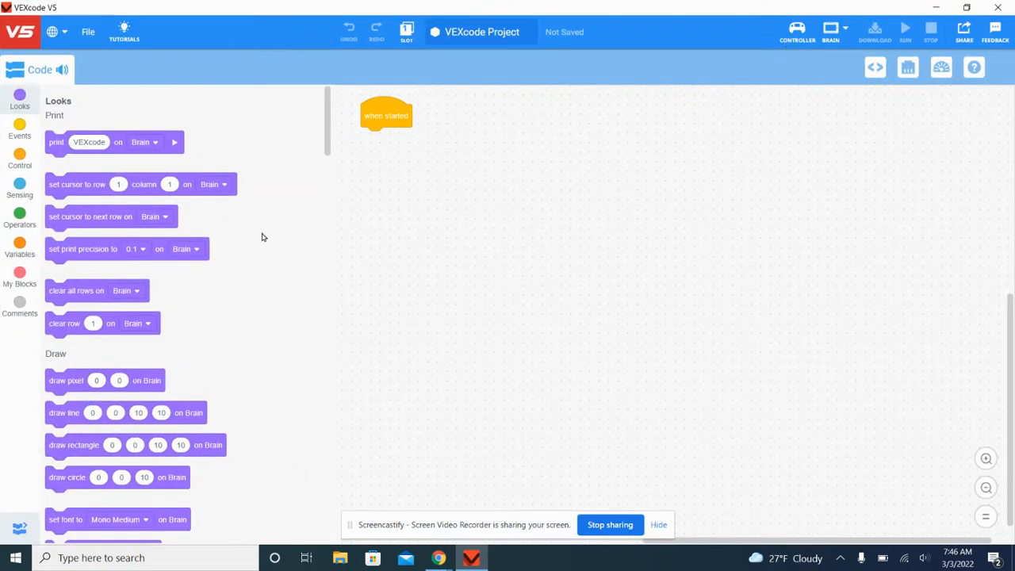
mouse_move(250, 175)
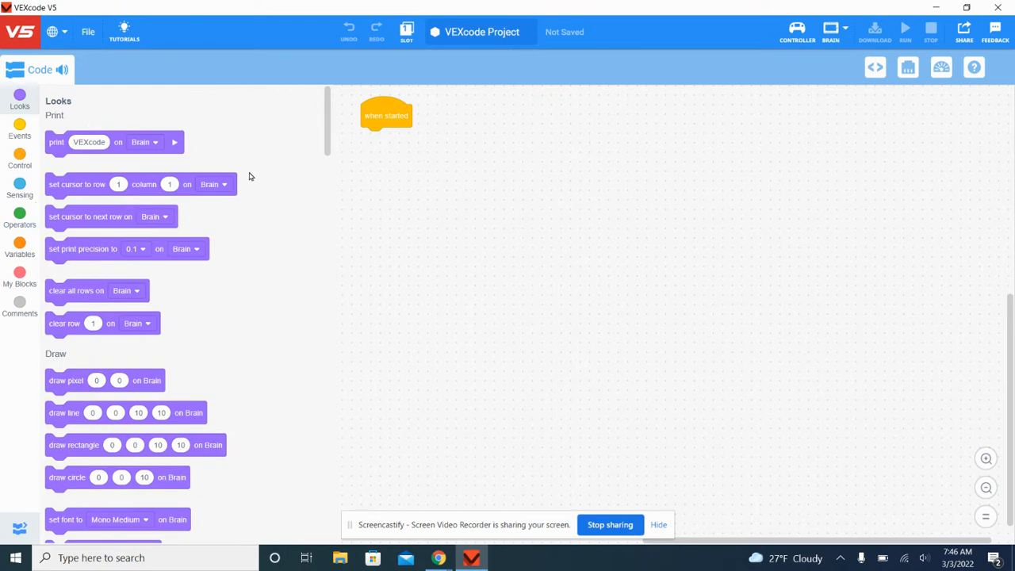
mouse_move(182, 164)
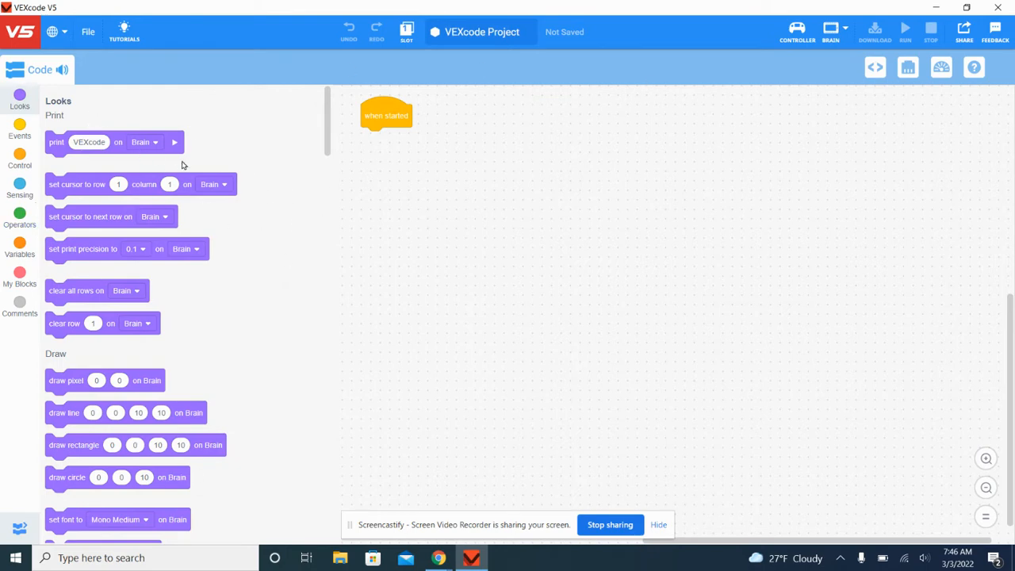
drag(386, 115, 583, 215)
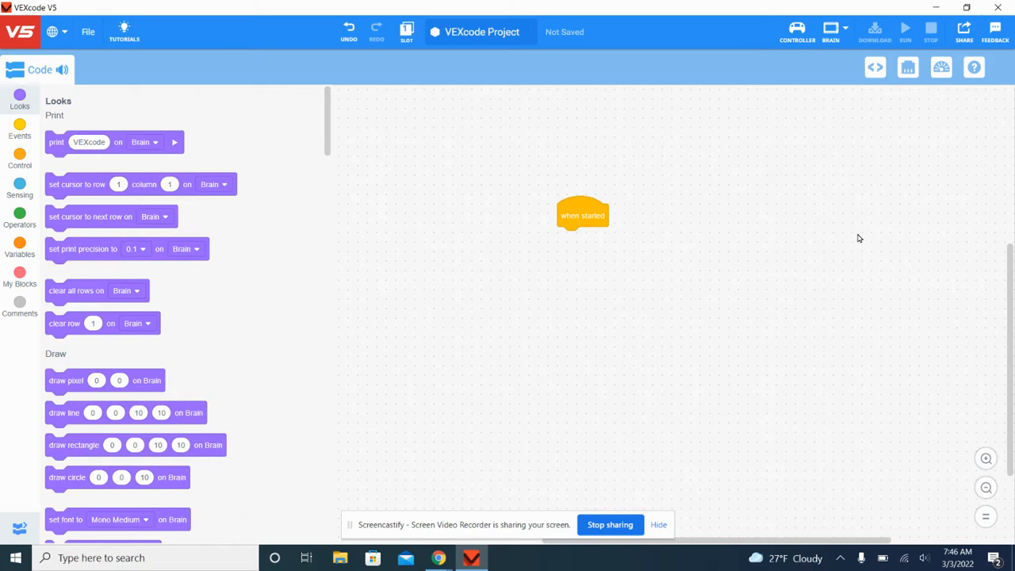
drag(583, 215, 431, 129)
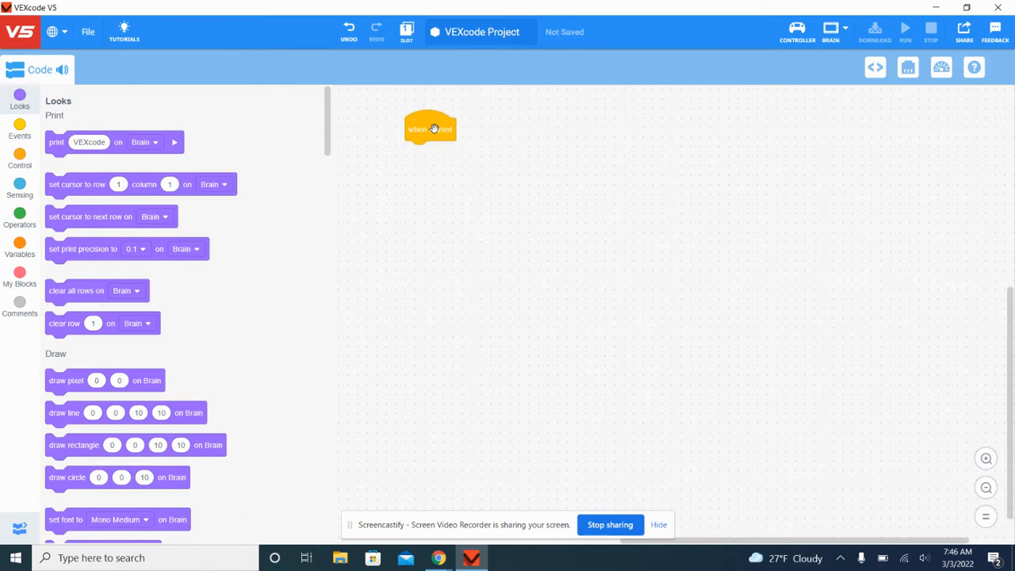
mouse_move(444, 133)
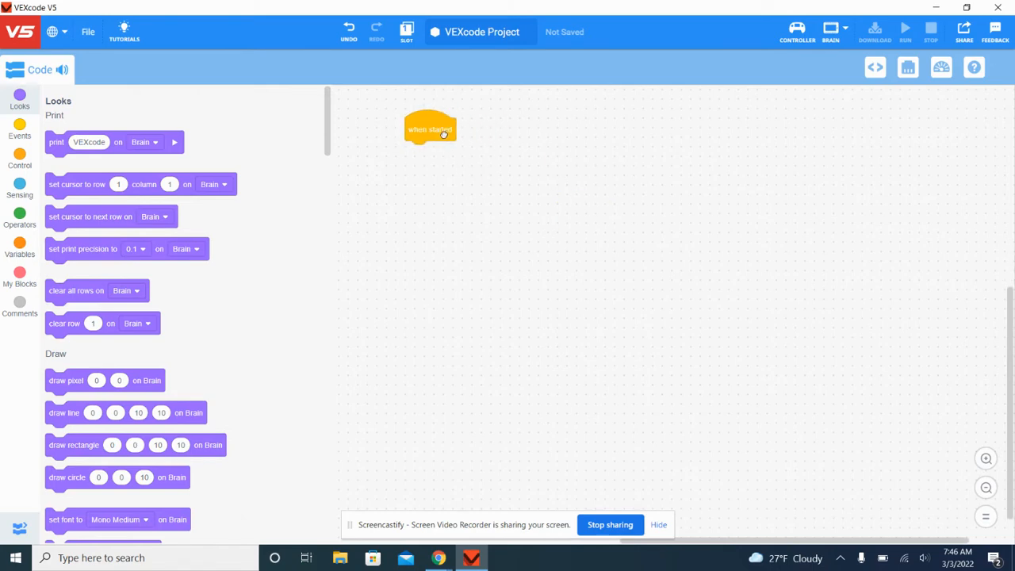
drag(430, 128, 497, 138)
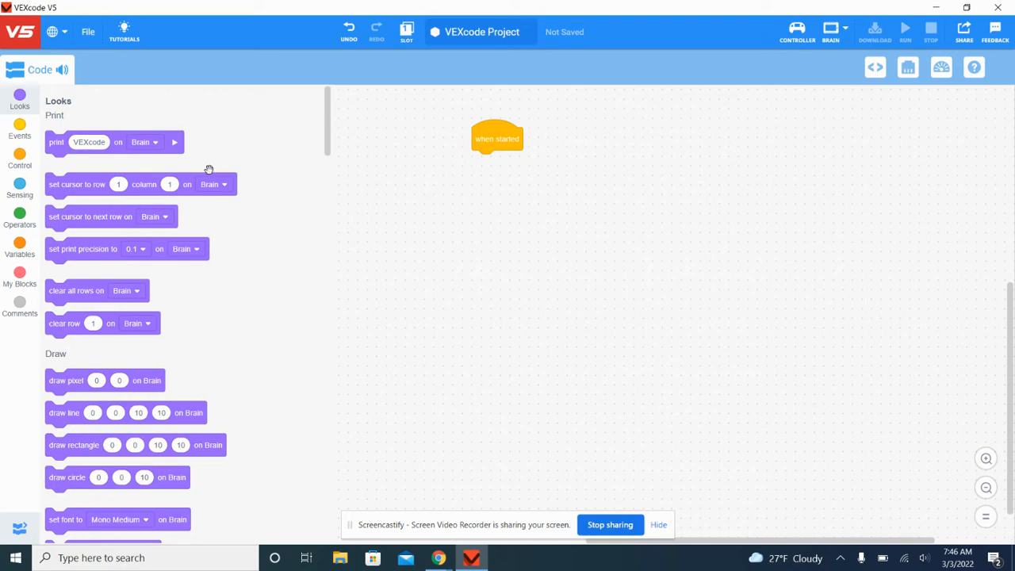
scroll(down, 3)
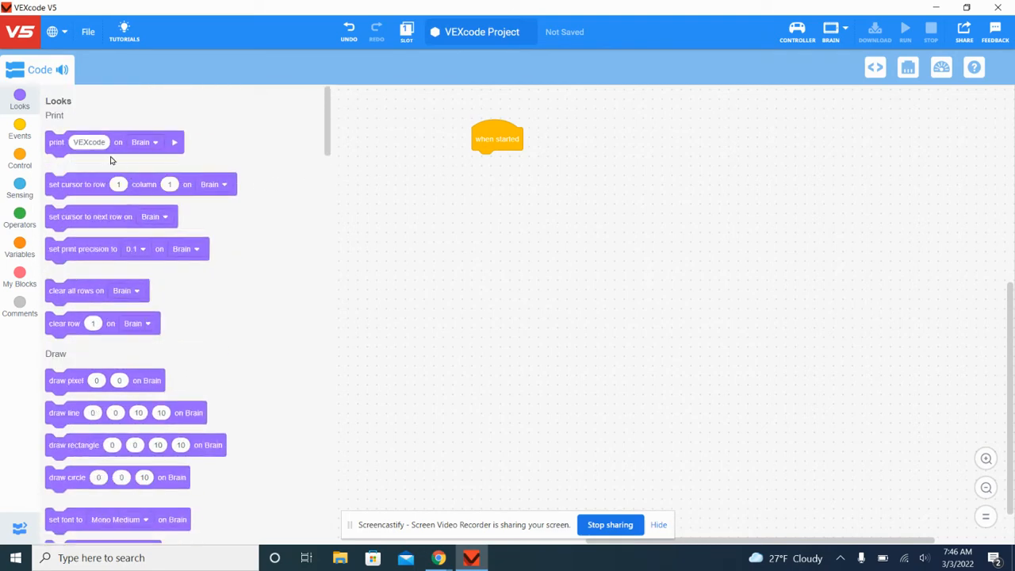
mouse_move(91, 122)
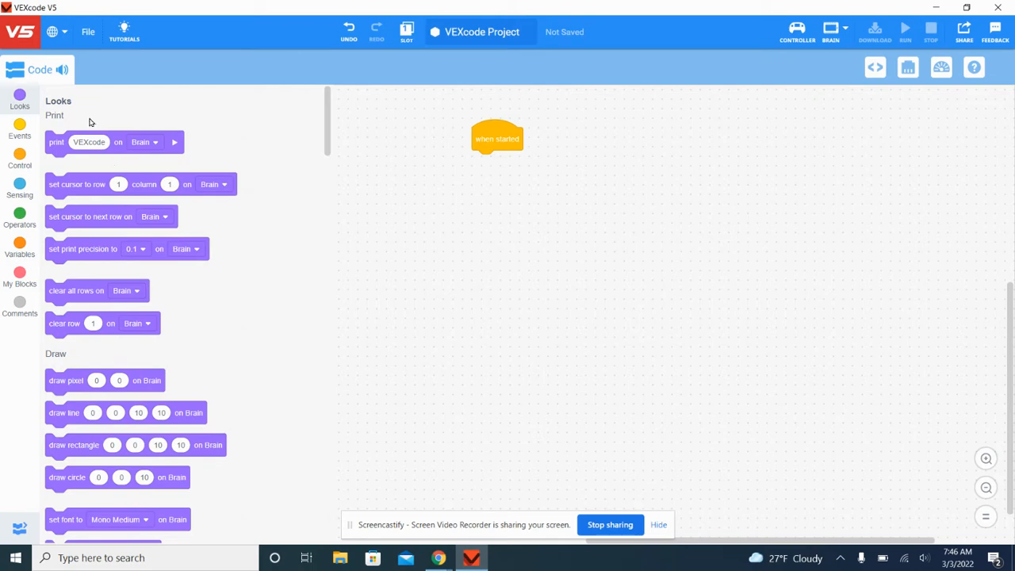
scroll(down, 3)
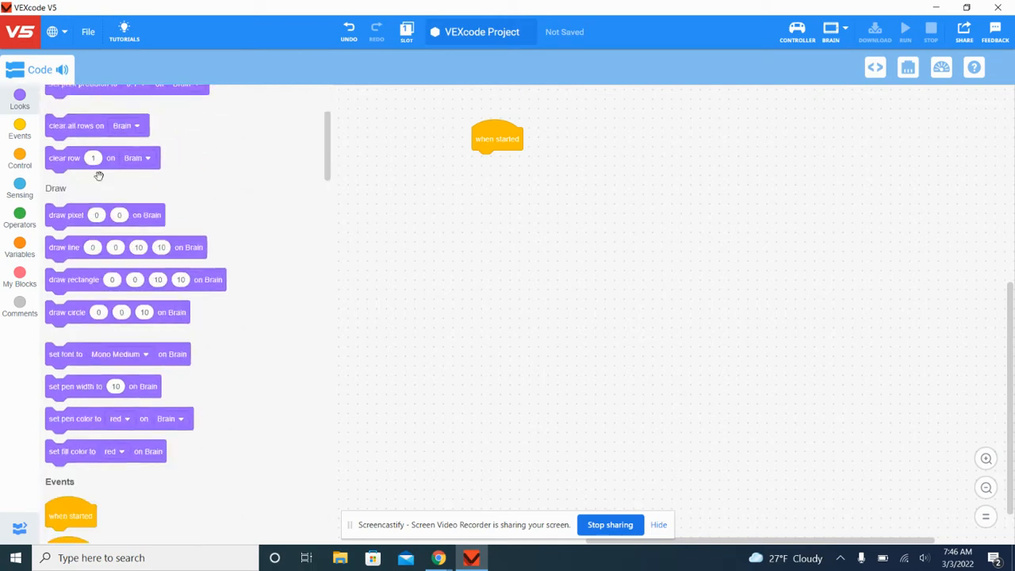
scroll(down, 3)
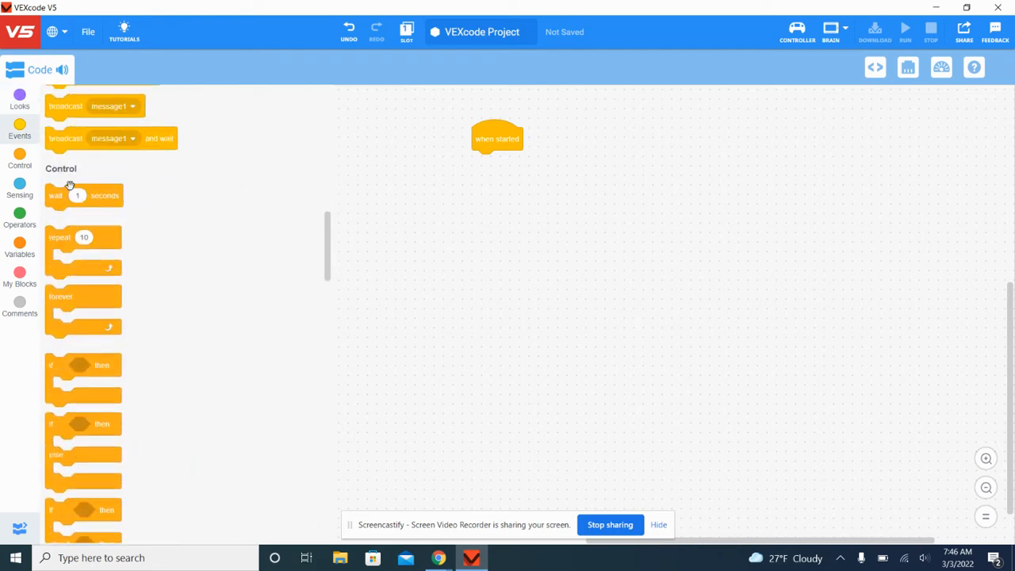
click(19, 192)
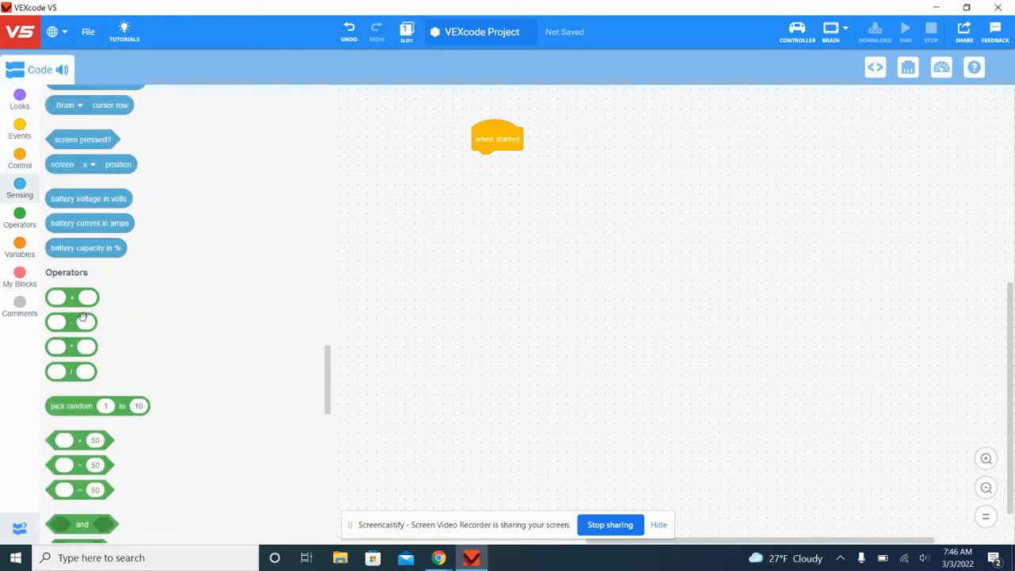
scroll(down, 3)
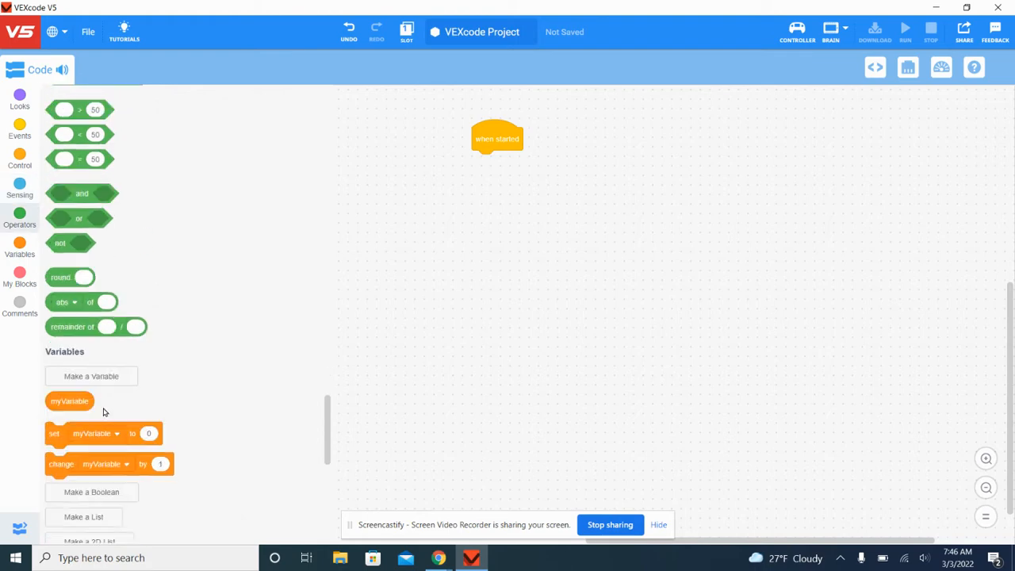
click(19, 160)
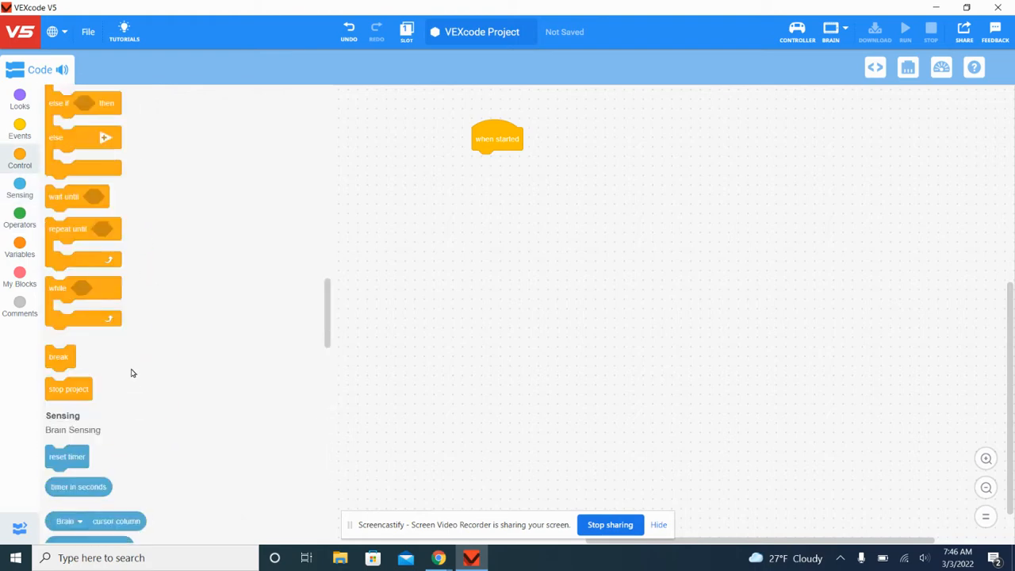
click(19, 95)
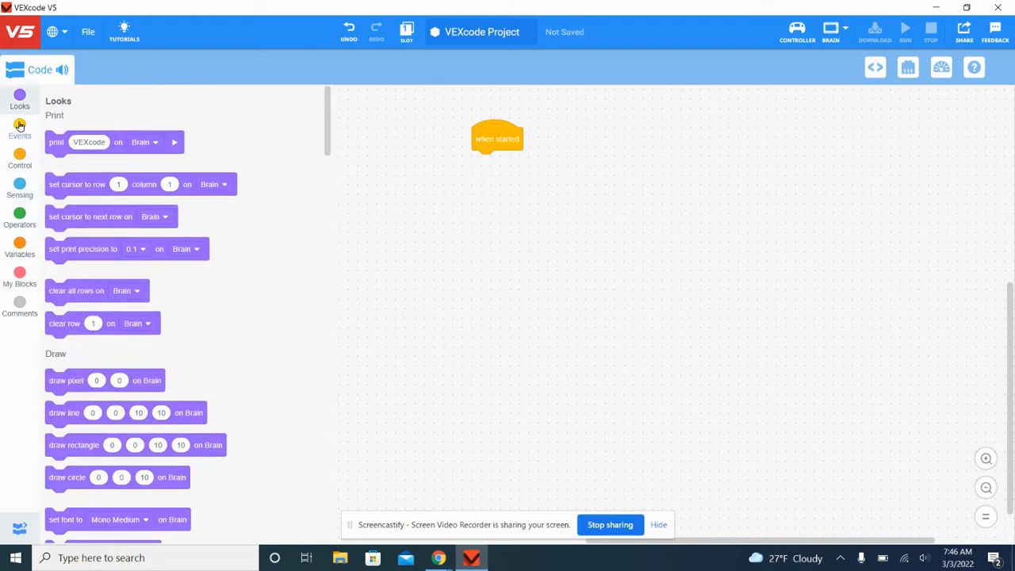
click(19, 188)
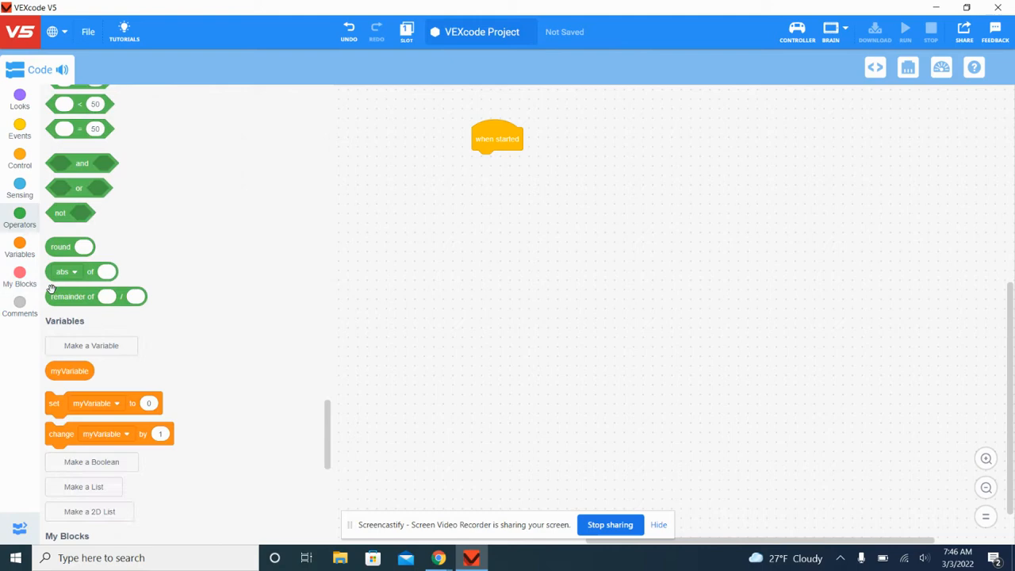
click(19, 100)
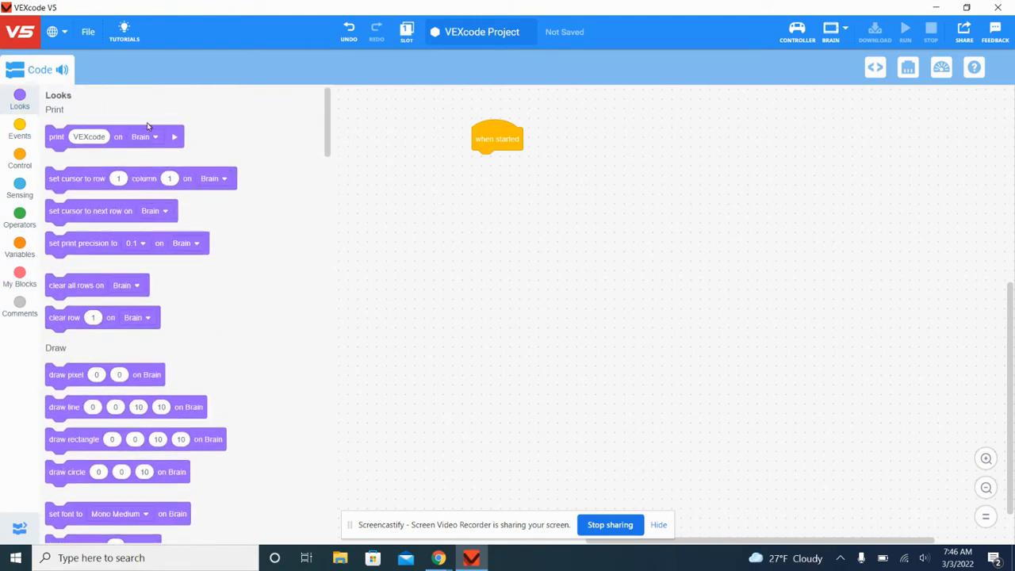
drag(115, 136, 500, 169)
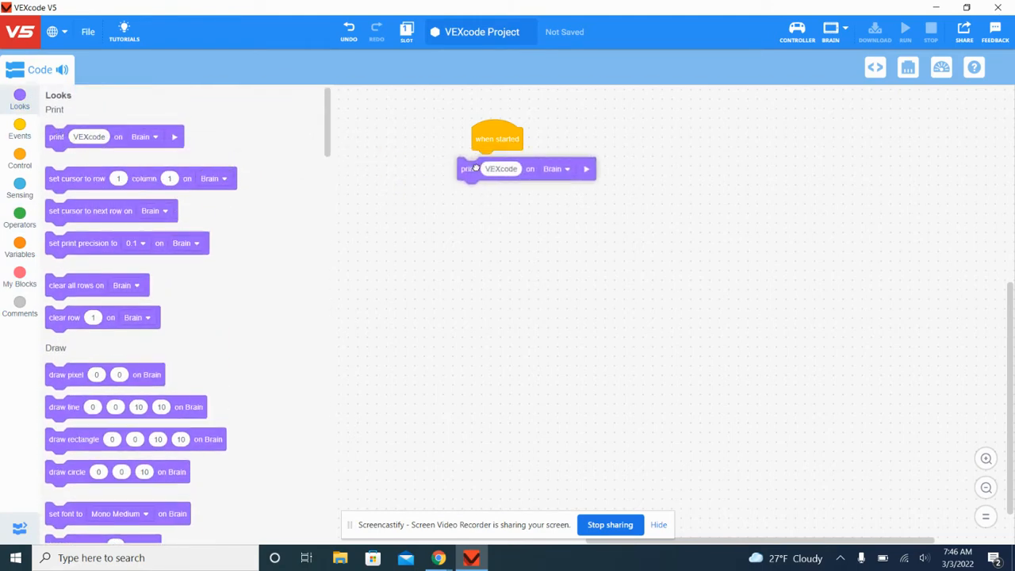
drag(473, 168, 482, 162)
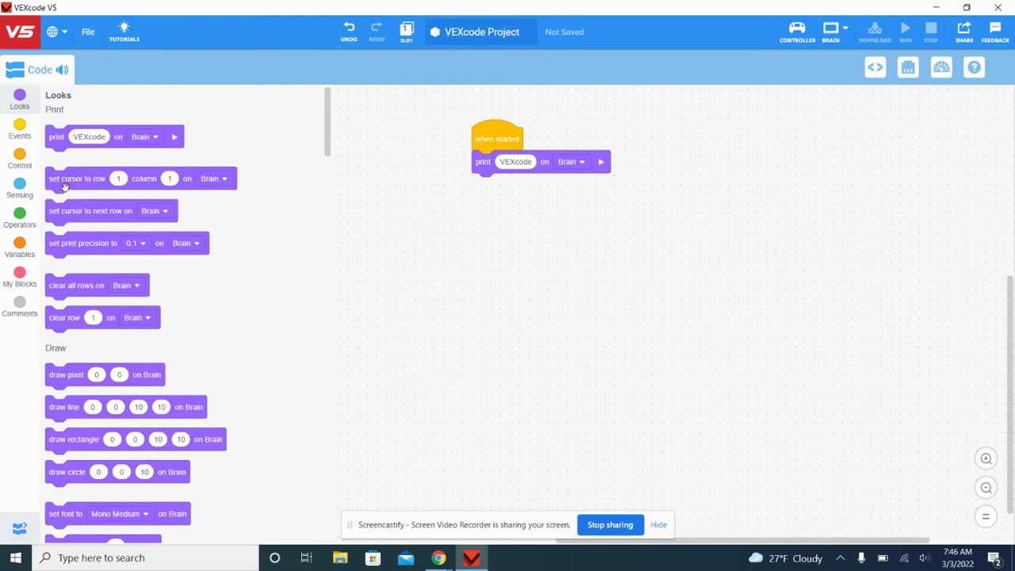
drag(77, 178, 504, 185)
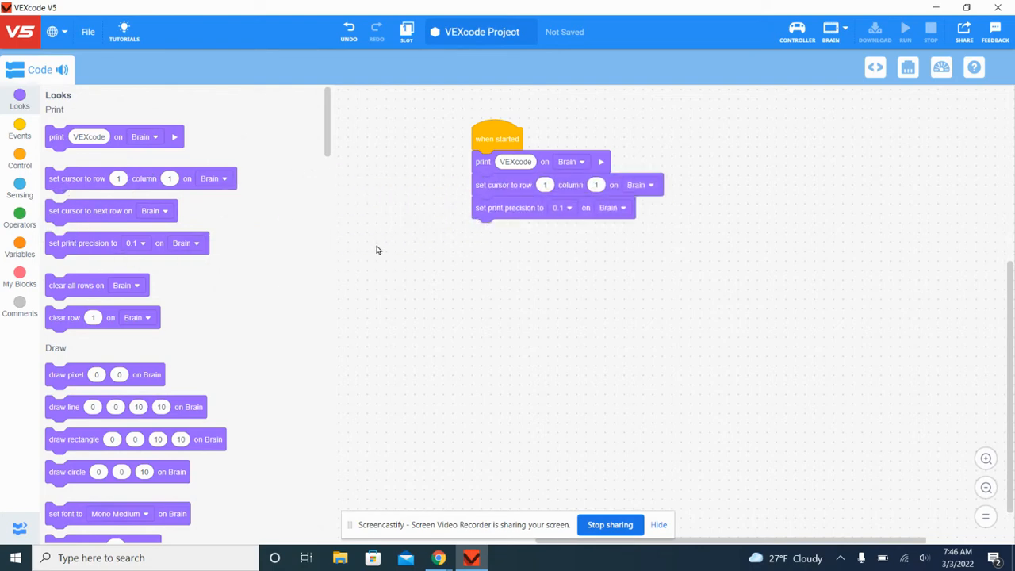
drag(75, 285, 502, 230)
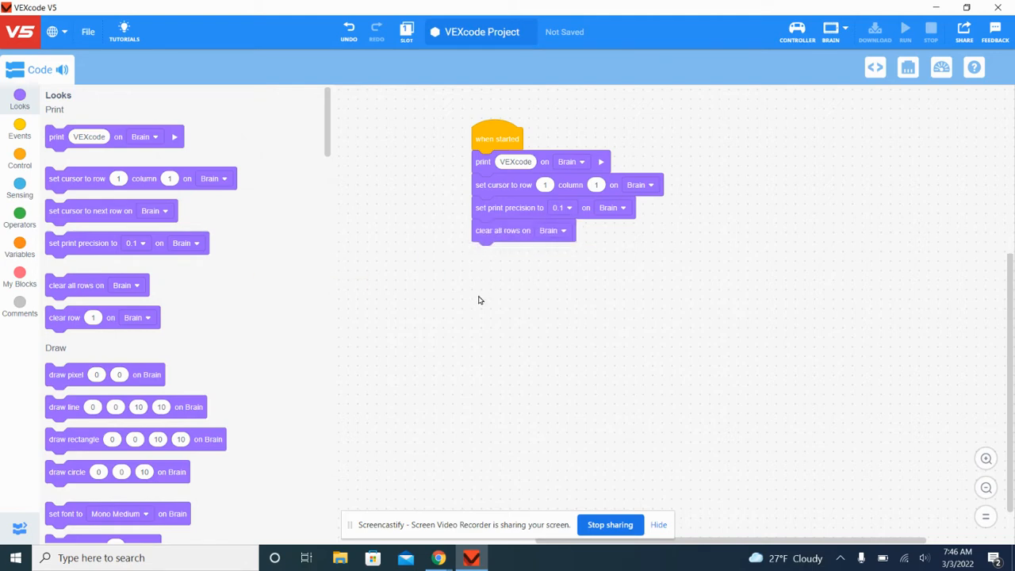
mouse_move(508, 141)
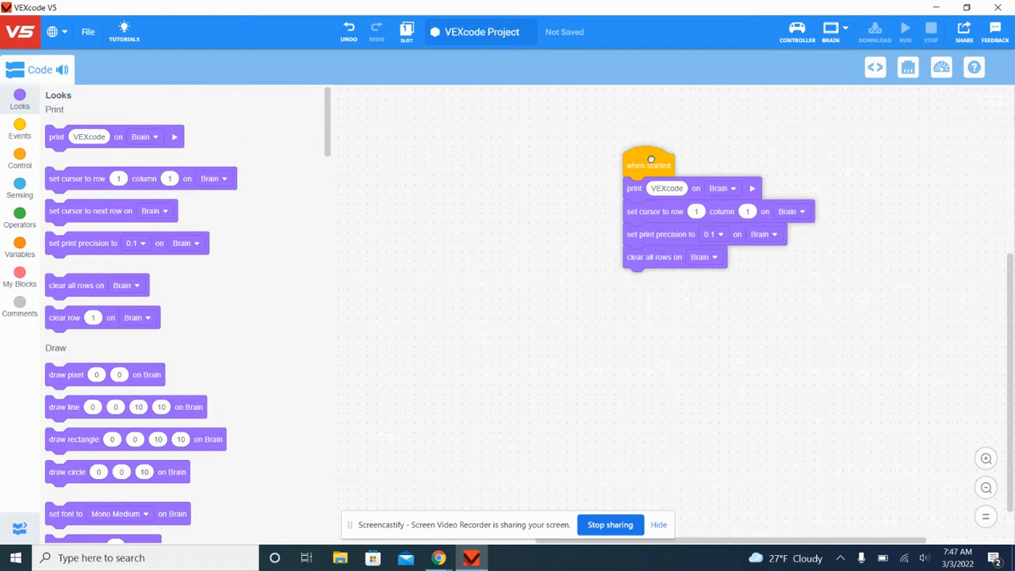
drag(648, 164, 506, 138)
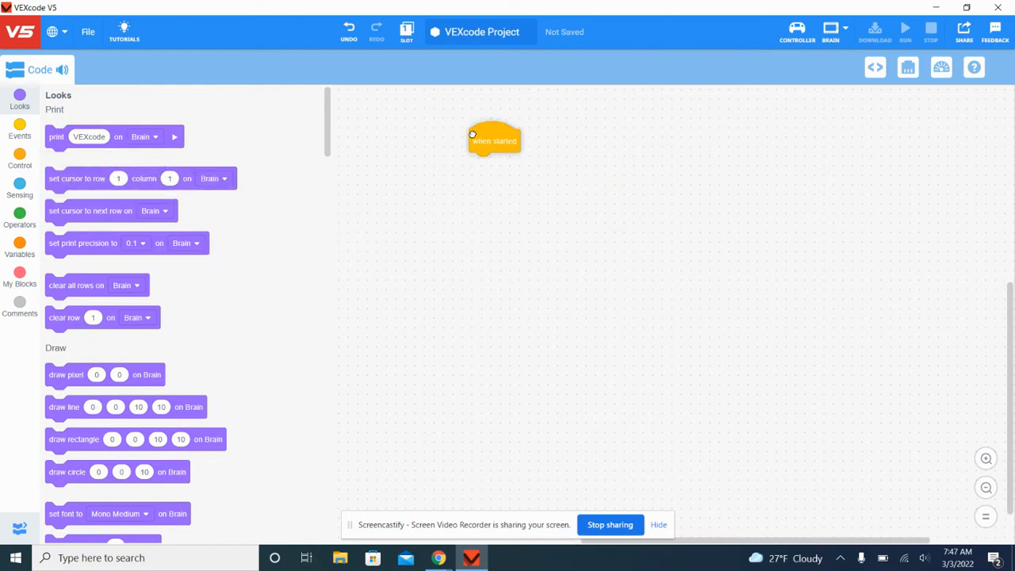
drag(493, 140, 421, 120)
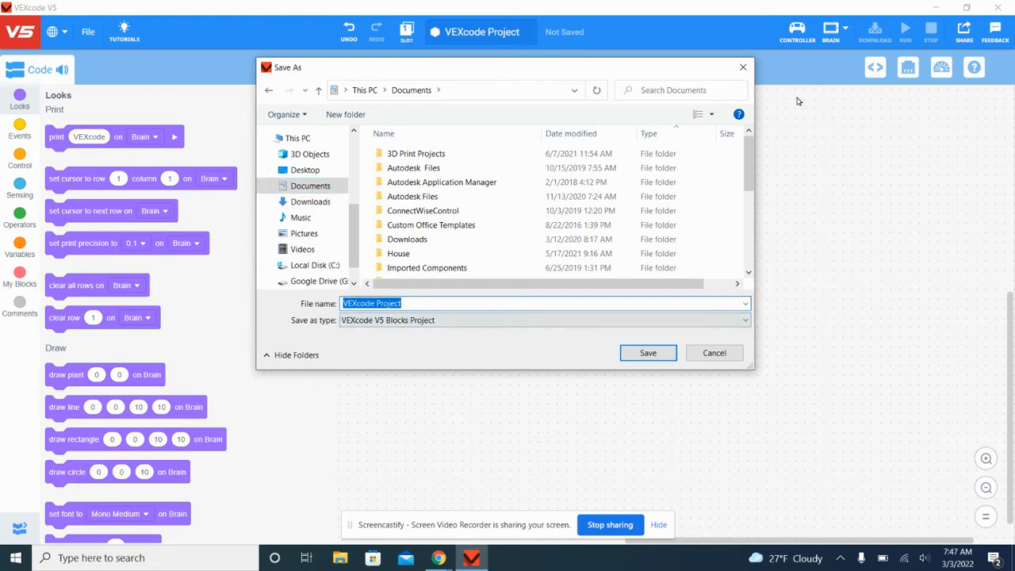
Save the project as 'Test', replacing the existing Test file
text(Test)
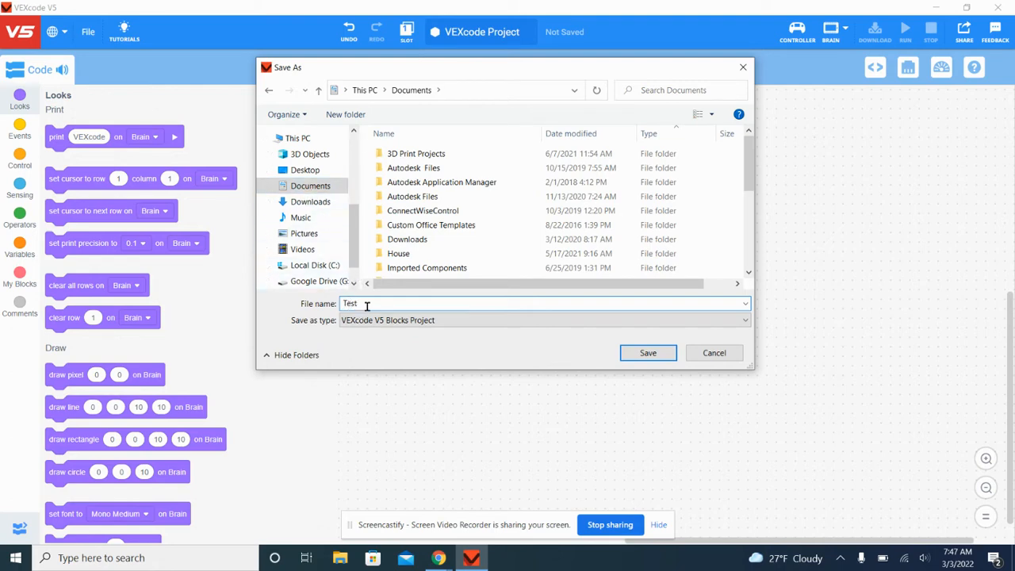
click(648, 353)
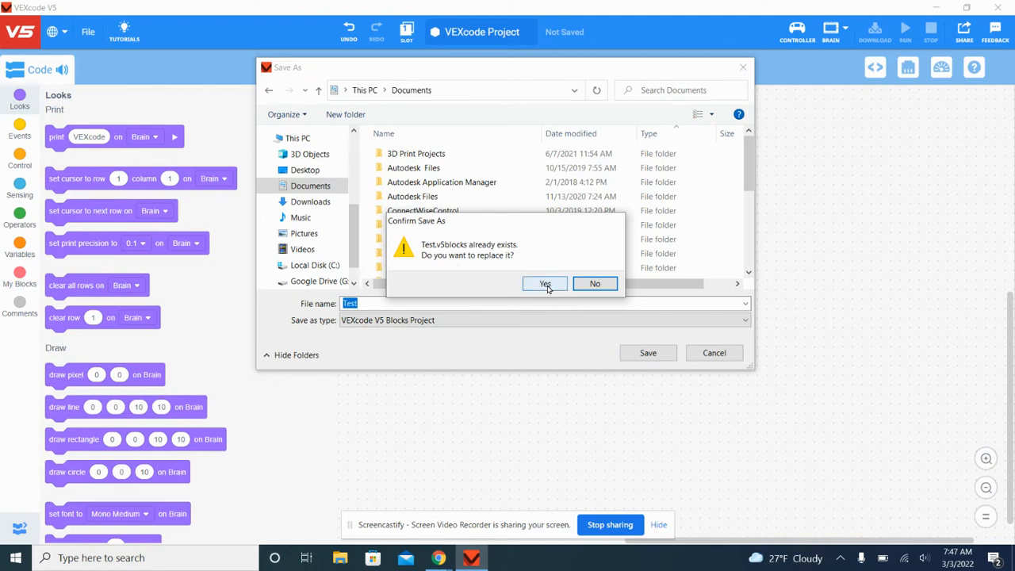
click(545, 284)
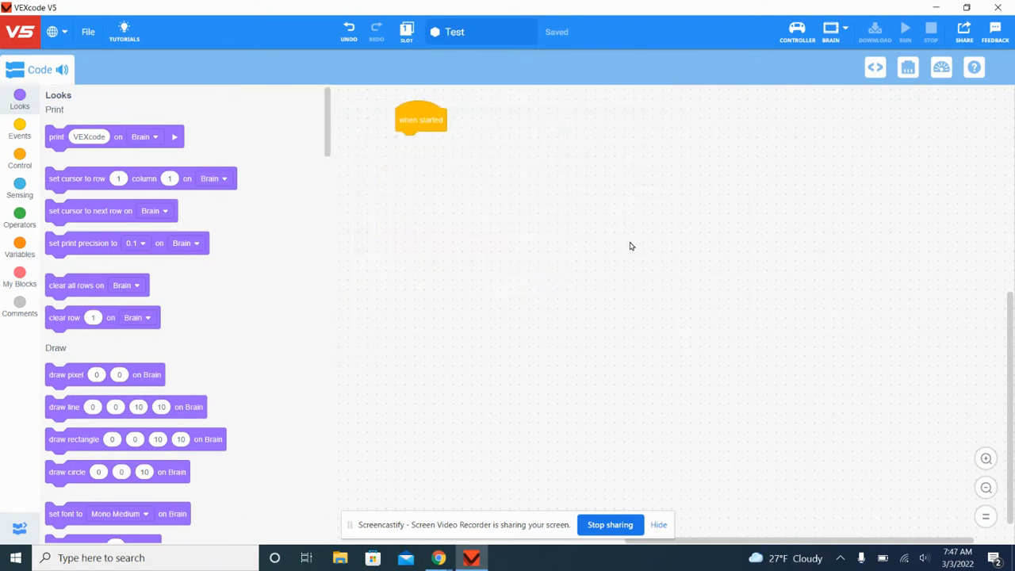
mouse_move(653, 445)
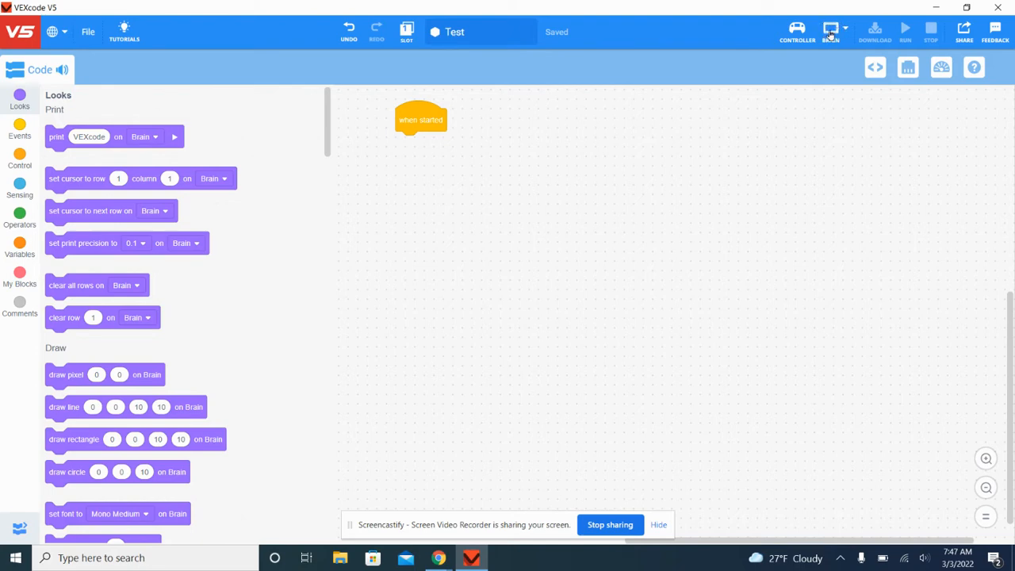
Show the Devices panel for the Test project
click(832, 26)
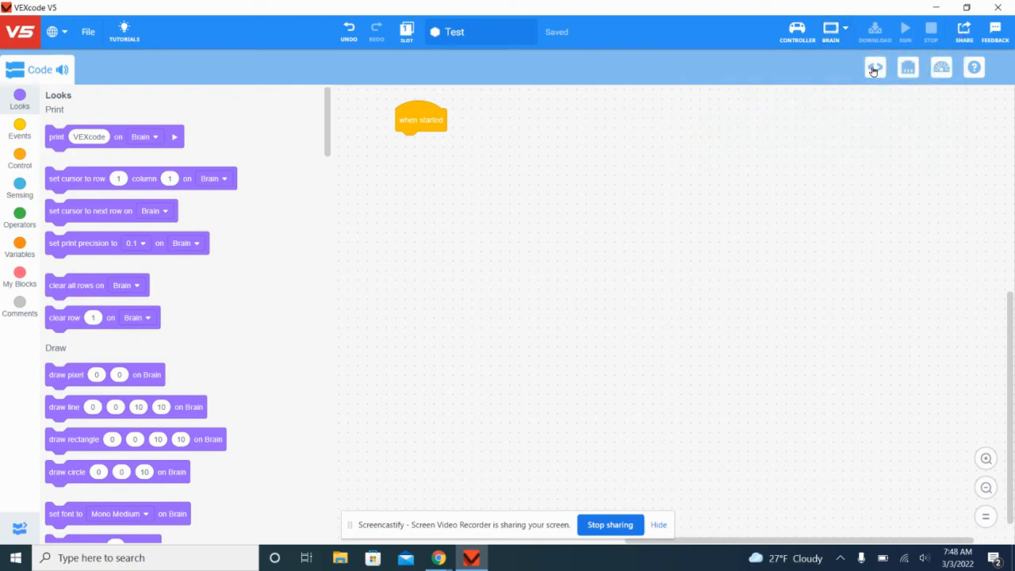
mouse_move(906, 67)
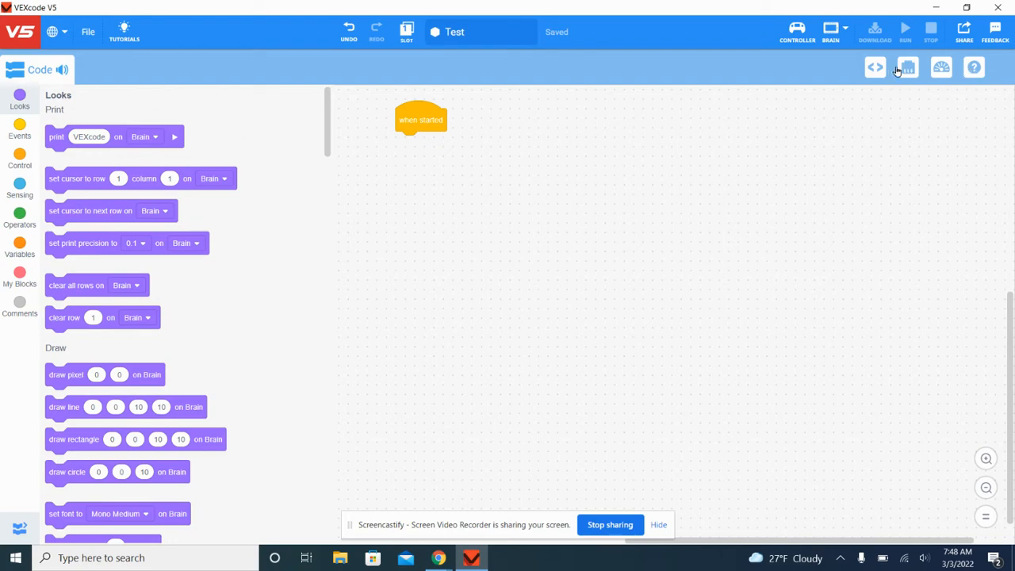
mouse_move(906, 67)
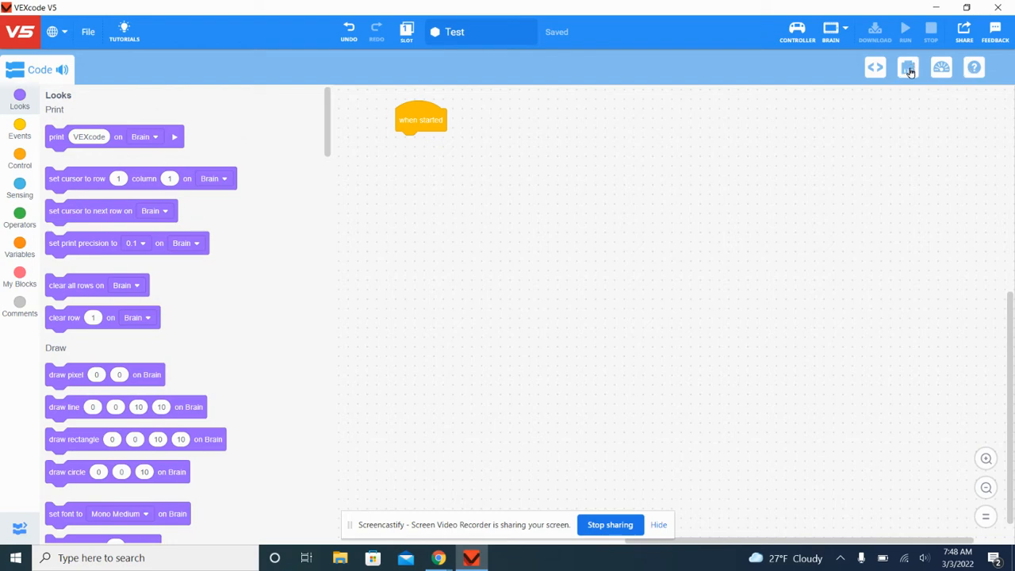
click(909, 66)
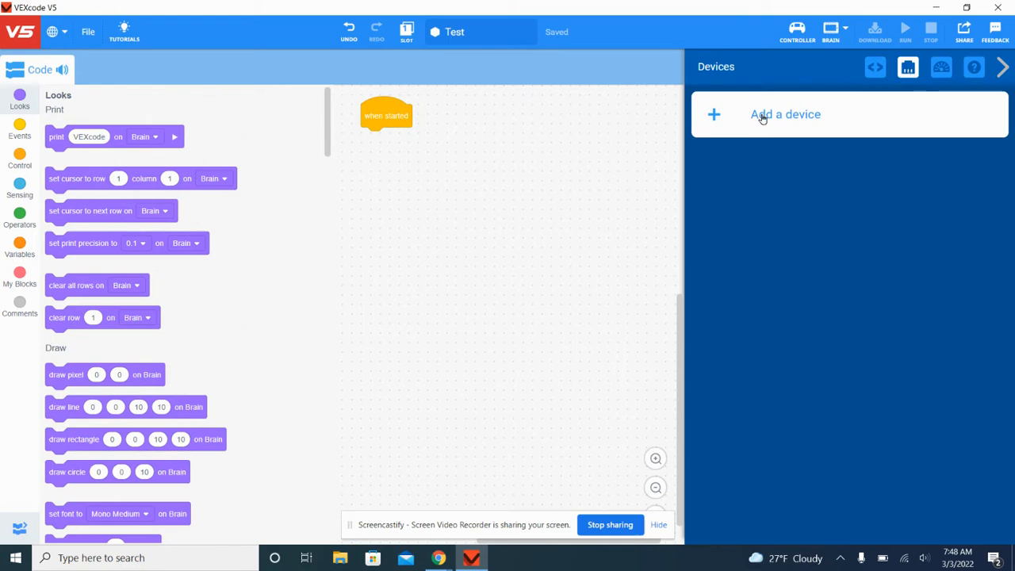
mouse_move(973, 110)
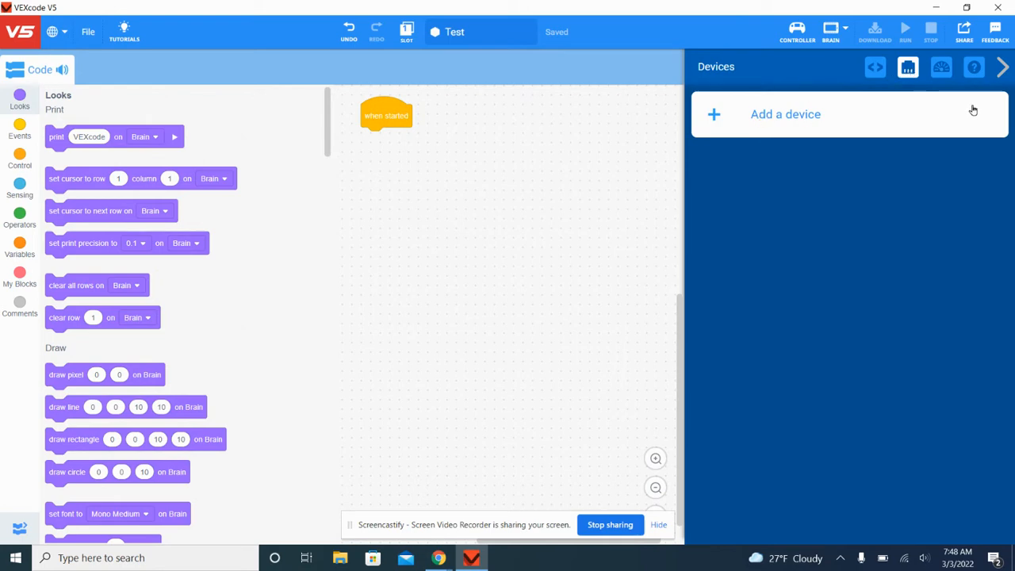
Add a Motor device up to port selection, then search Windows for 'camera'
click(785, 113)
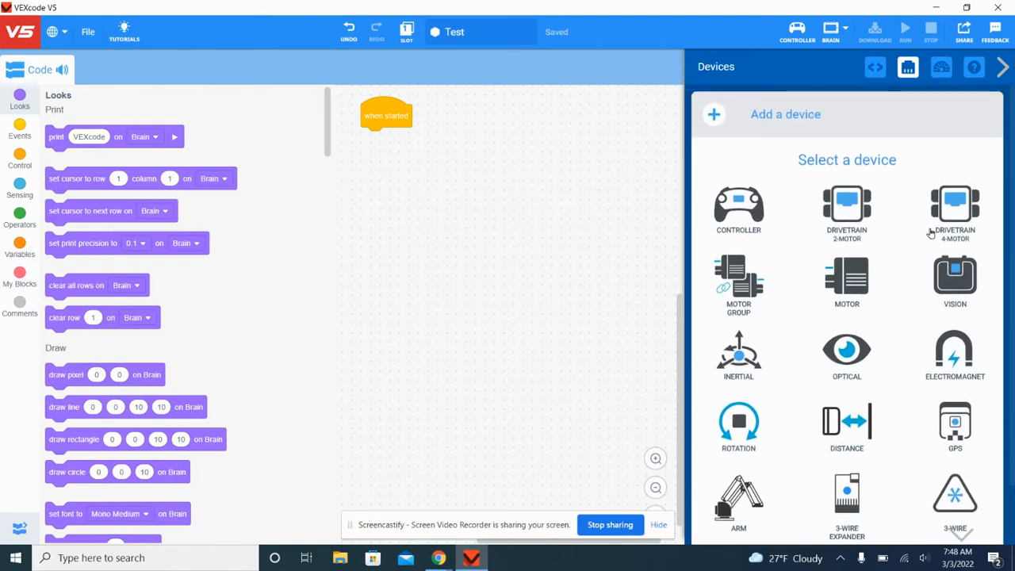
mouse_move(846, 279)
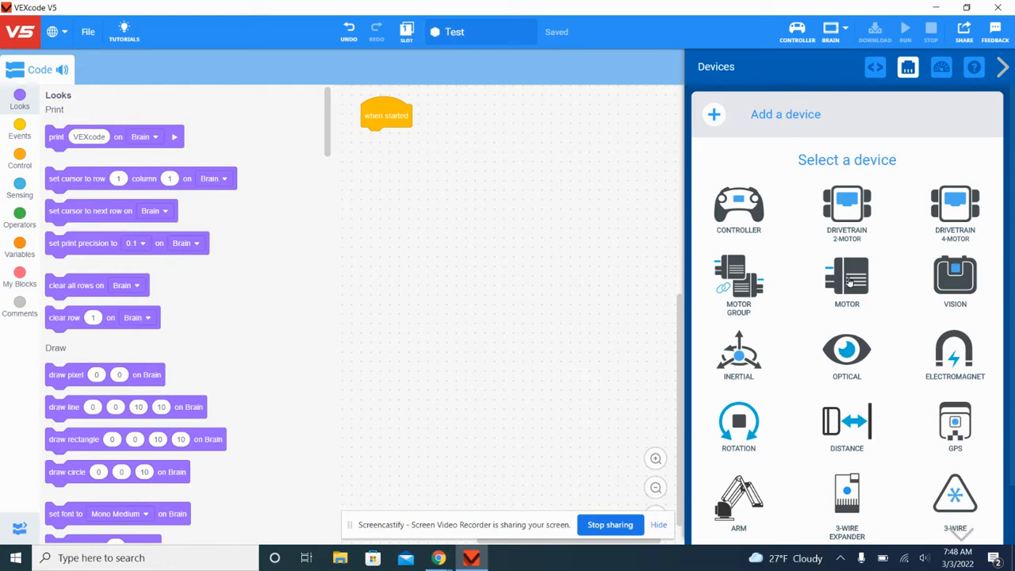
click(847, 282)
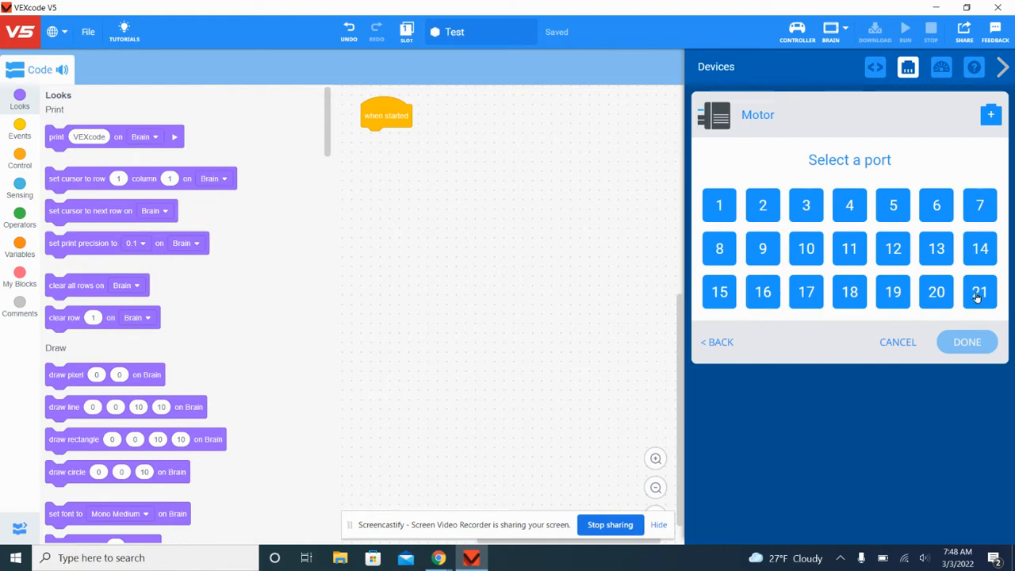
mouse_move(727, 282)
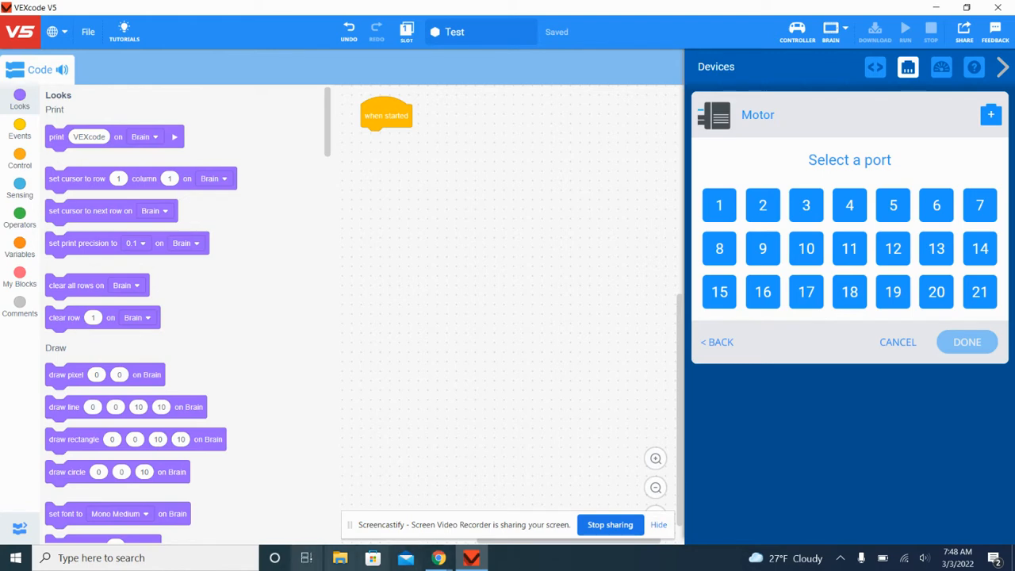
text(camera)
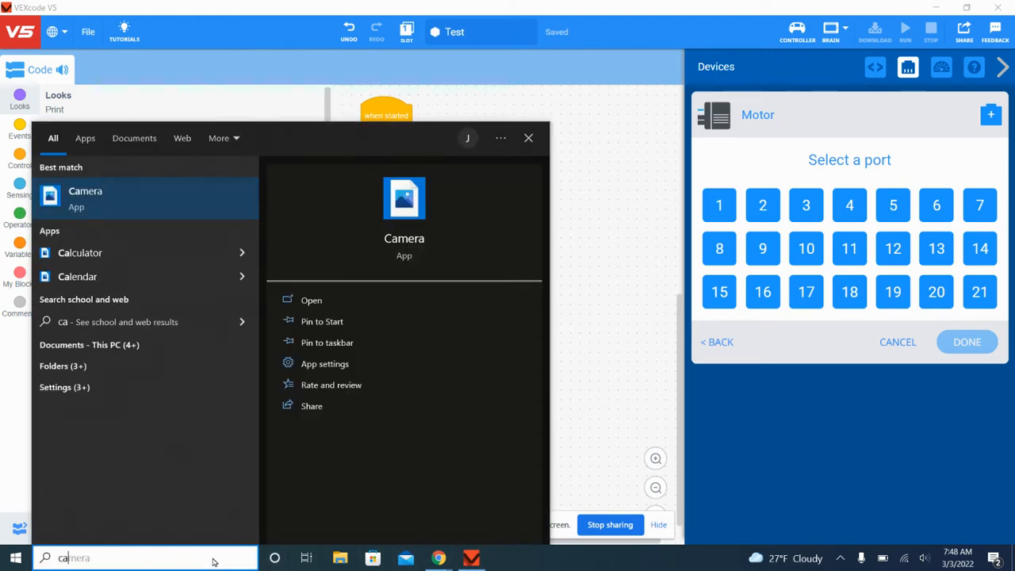